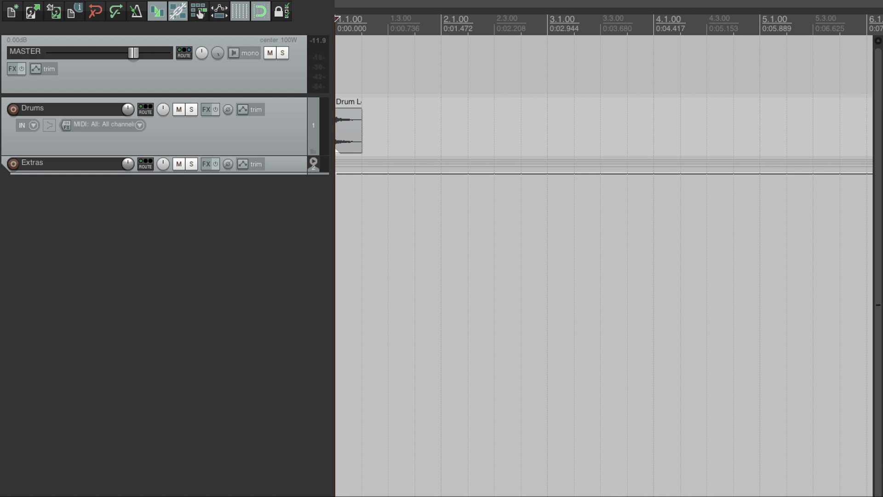
pyautogui.moveTo(256, 259)
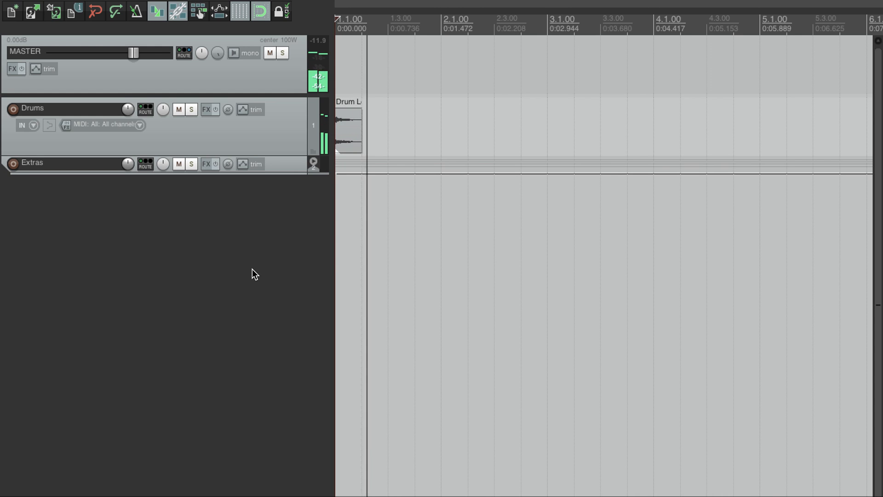
pyautogui.moveTo(206, 110)
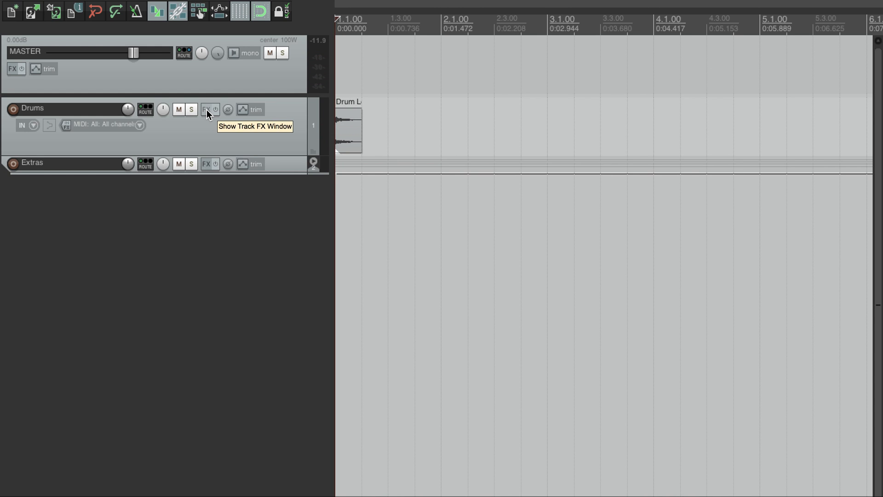
# Step: Load JS: Echo Cycles delay into the Drums track's effect chain
pyautogui.click(206, 110)
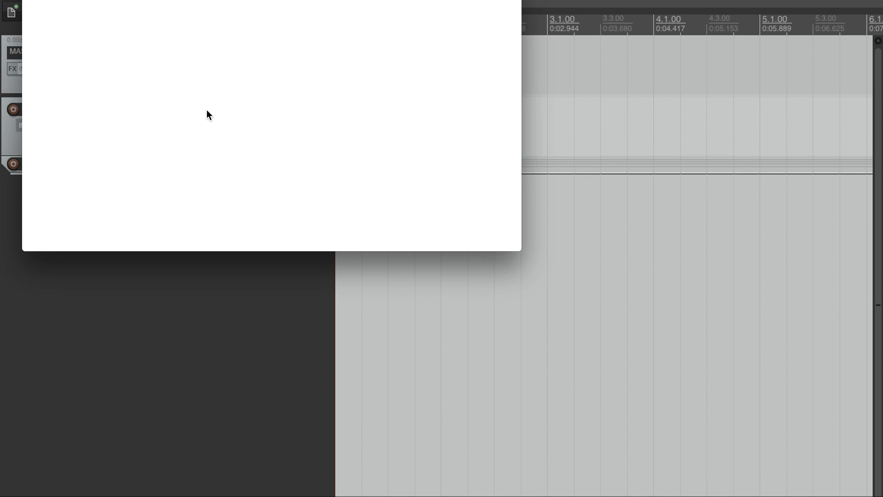
pyautogui.click(209, 110)
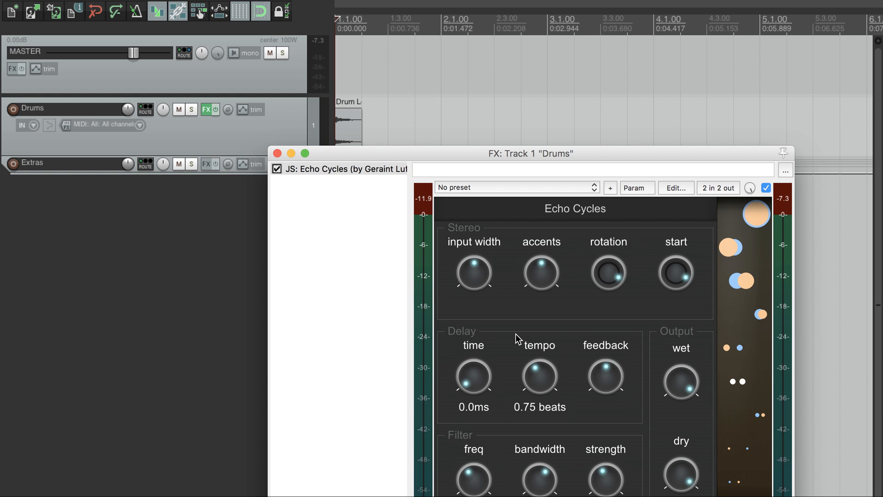
pyautogui.moveTo(606, 383)
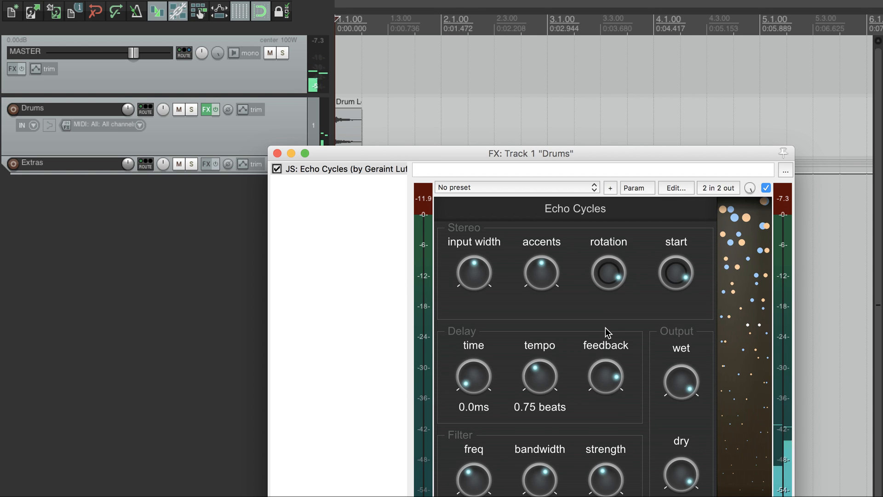
pyautogui.moveTo(525, 253)
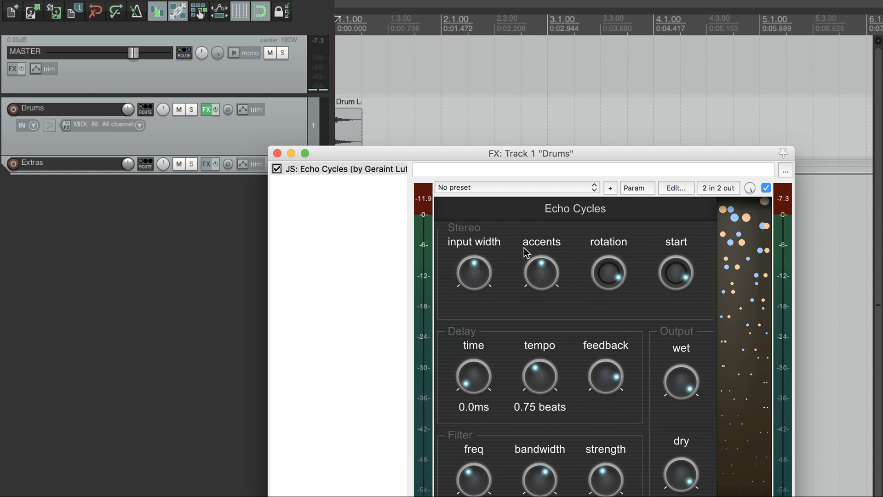
pyautogui.moveTo(605, 281)
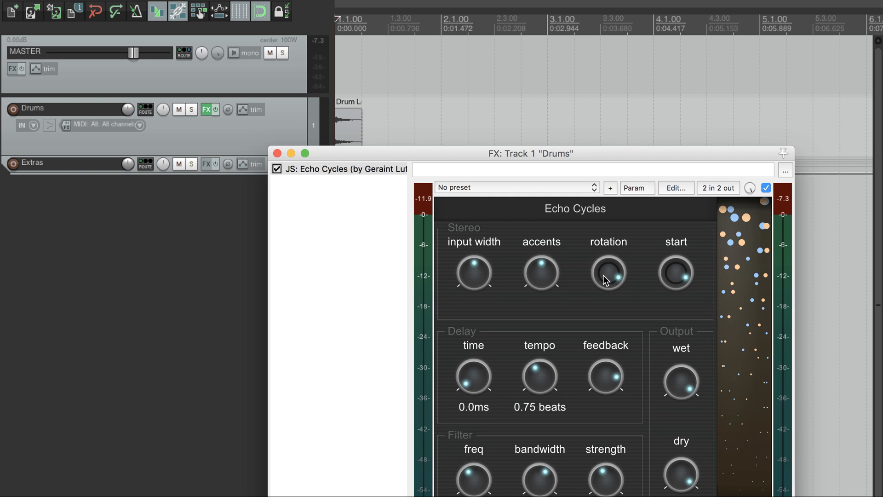
pyautogui.moveTo(678, 277)
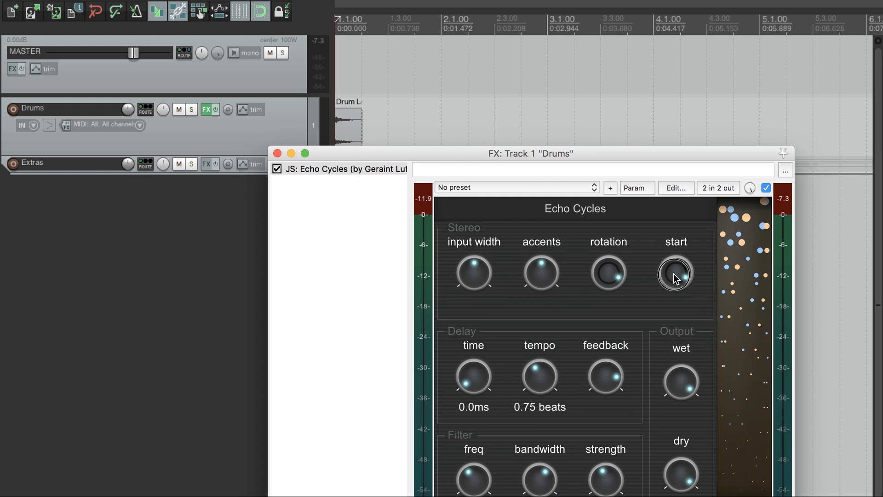
pyautogui.moveTo(624, 275)
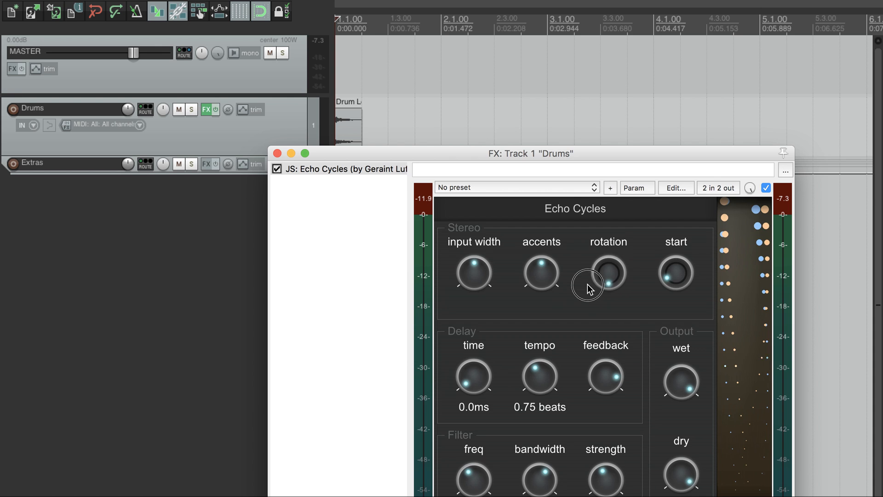
pyautogui.moveTo(560, 282)
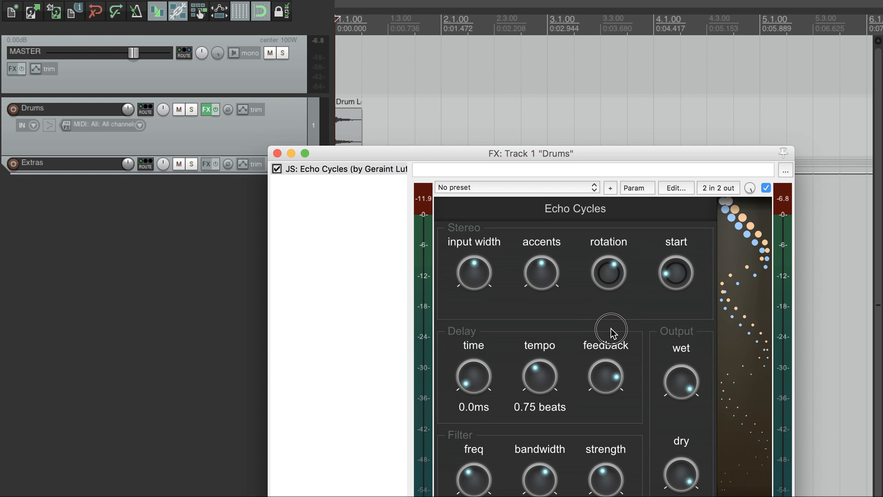
pyautogui.moveTo(611, 333)
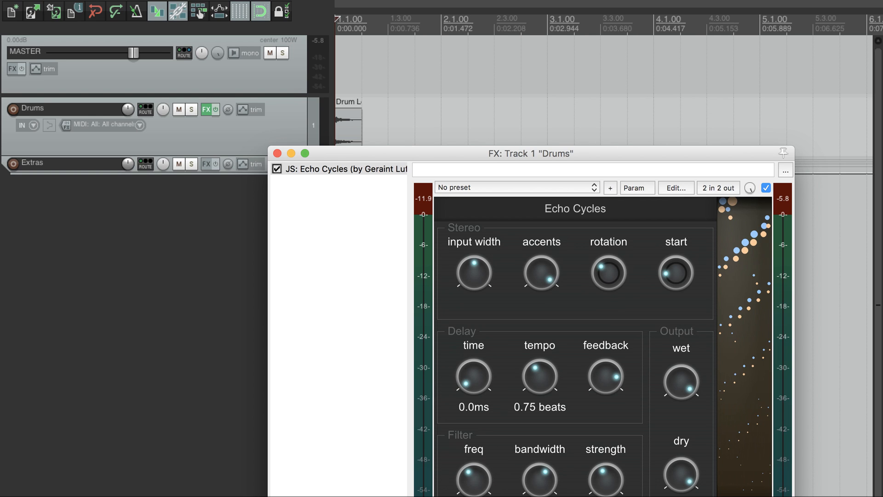
pyautogui.moveTo(759, 342)
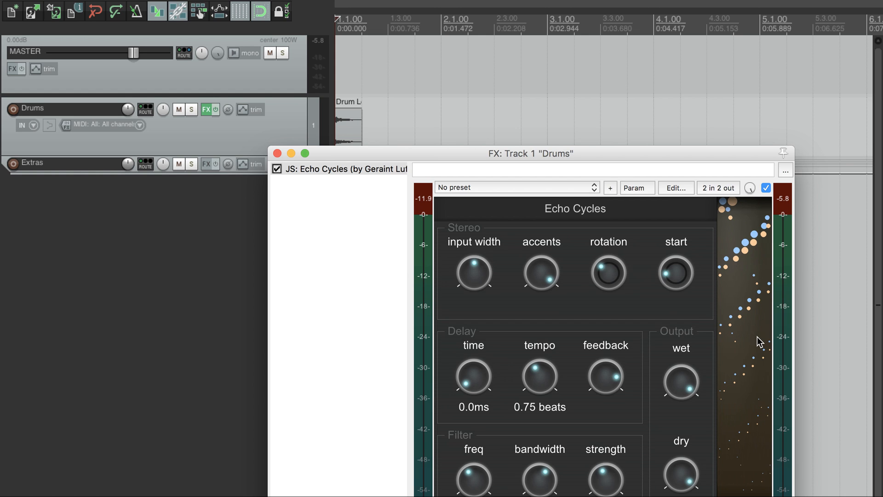
pyautogui.moveTo(542, 275)
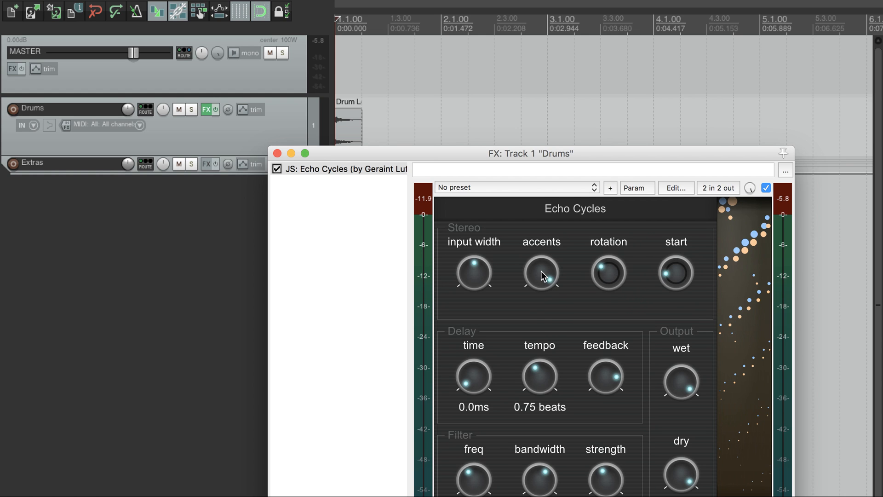
pyautogui.moveTo(542, 436)
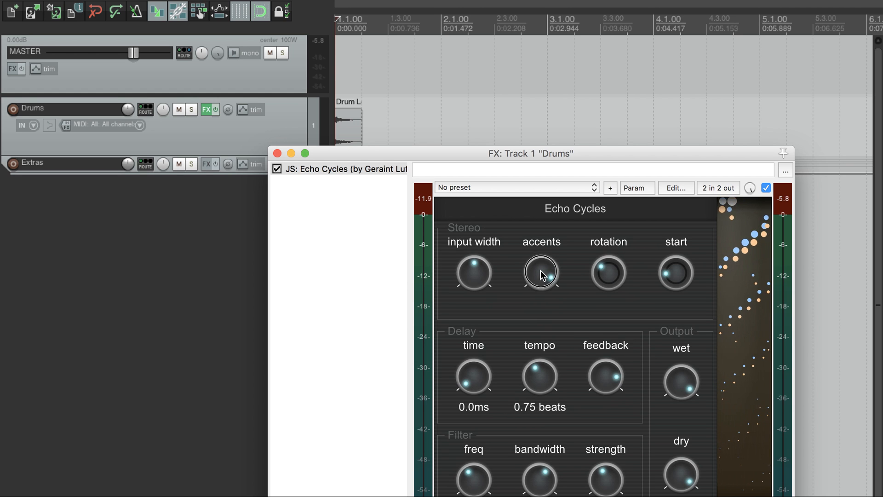
pyautogui.moveTo(608, 276)
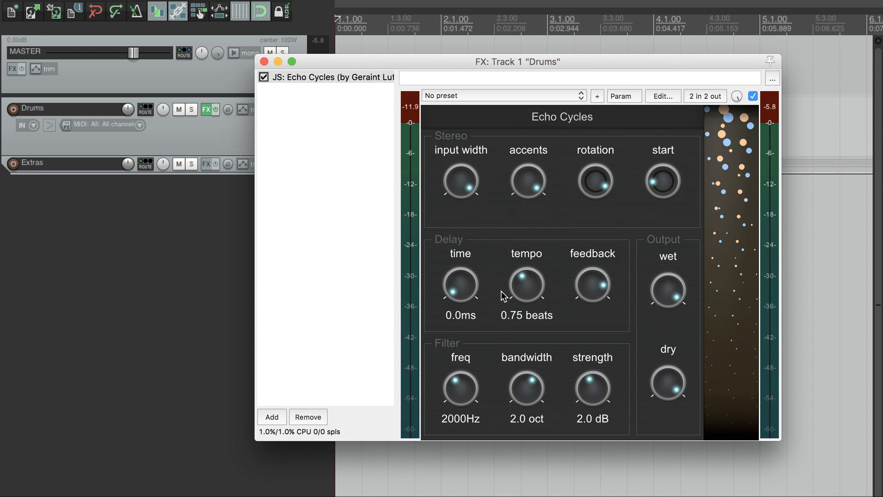
pyautogui.moveTo(482, 416)
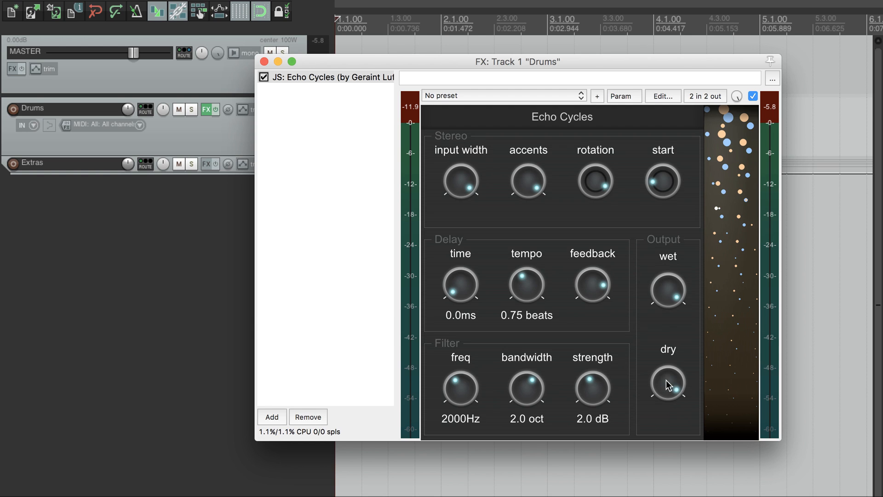
pyautogui.moveTo(554, 319)
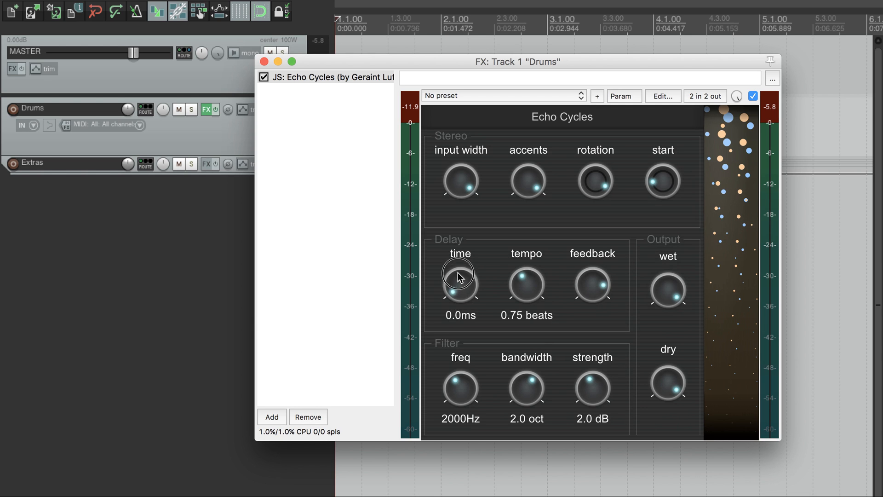
pyautogui.moveTo(531, 293)
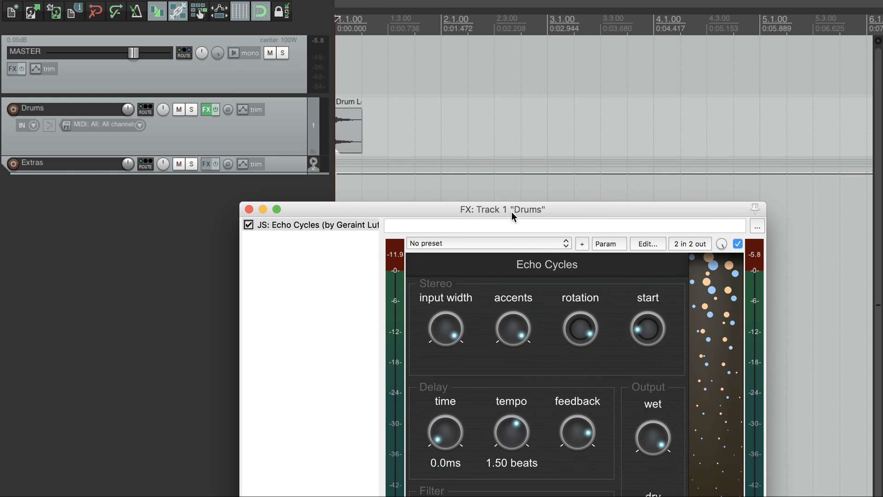
pyautogui.moveTo(358, 134)
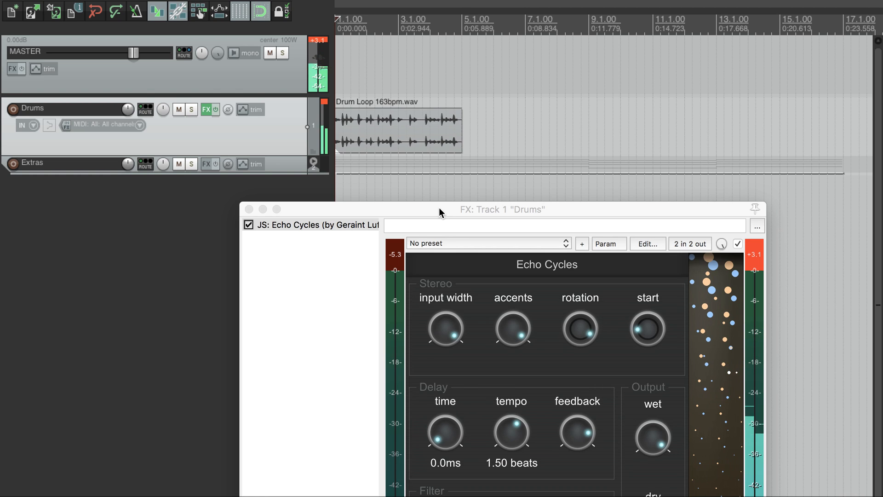
pyautogui.moveTo(498, 405)
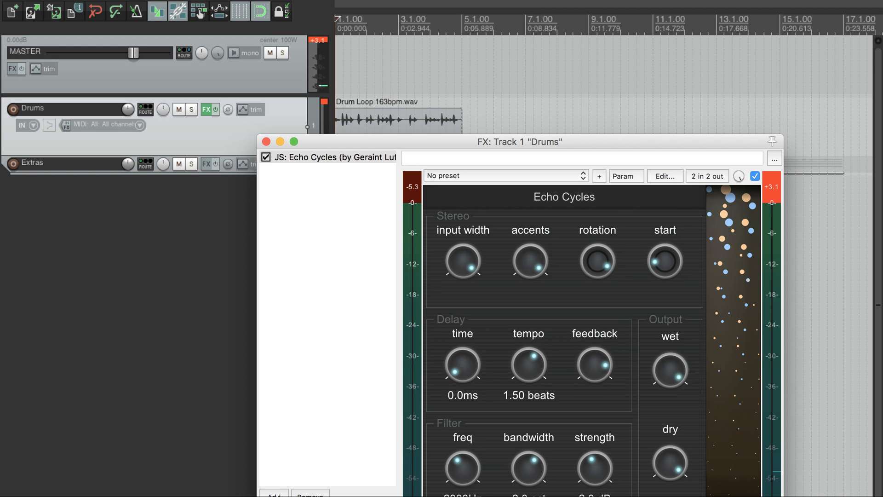
# Step: Add ReaEQ with a low-pass band near 717 Hz and bring up its last-touched frequency parameter options
pyautogui.click(274, 416)
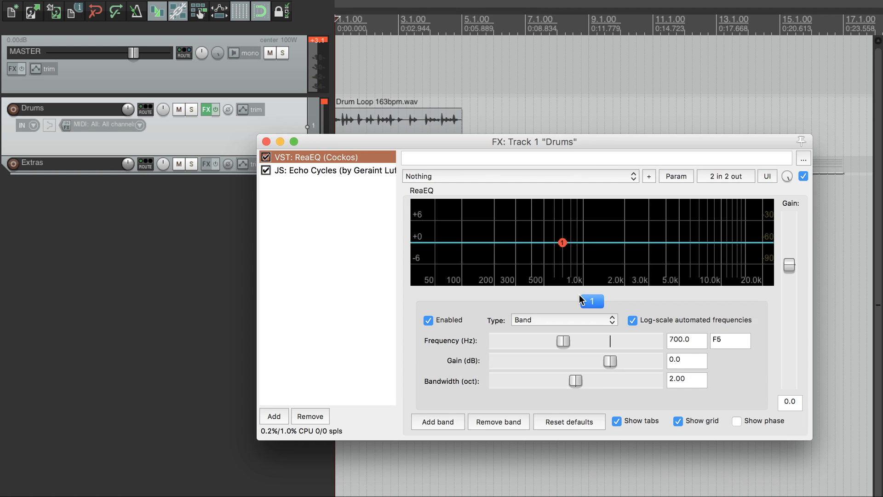
pyautogui.click(563, 320)
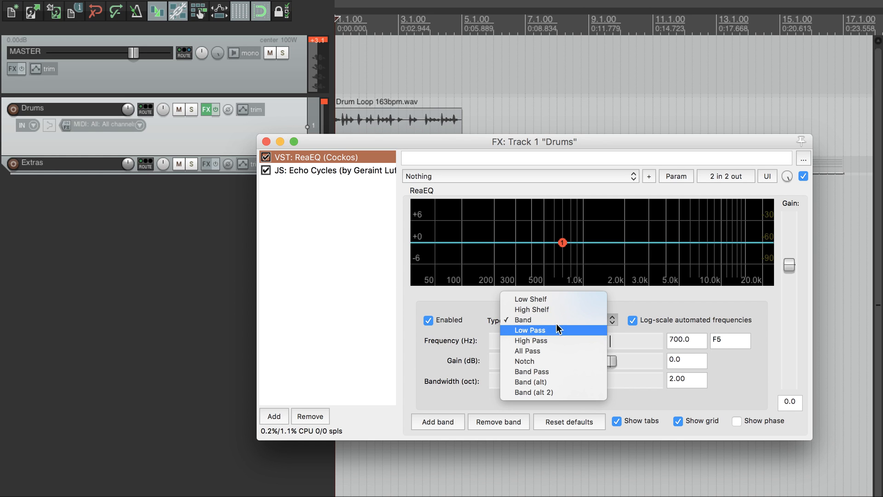
pyautogui.click(529, 330)
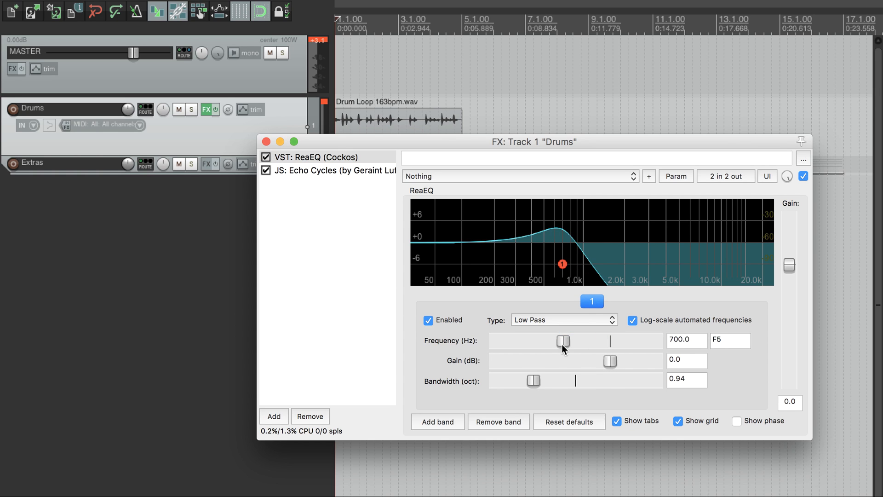
pyautogui.click(562, 340)
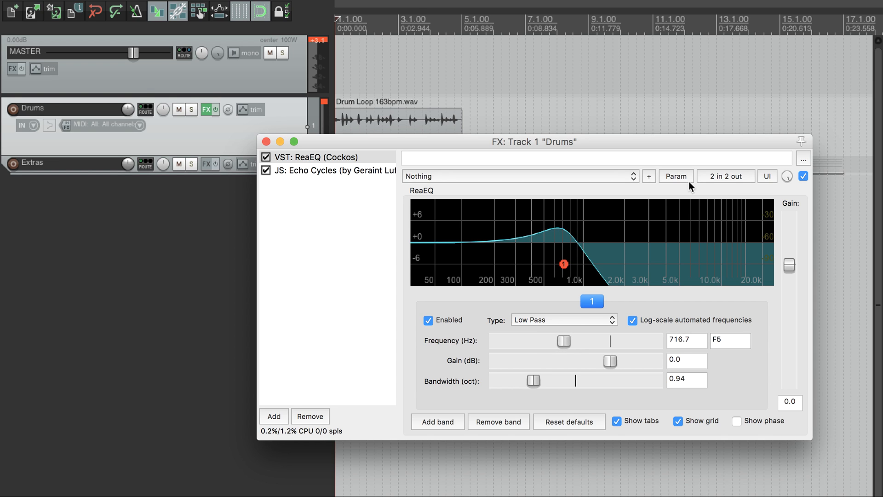
pyautogui.click(675, 175)
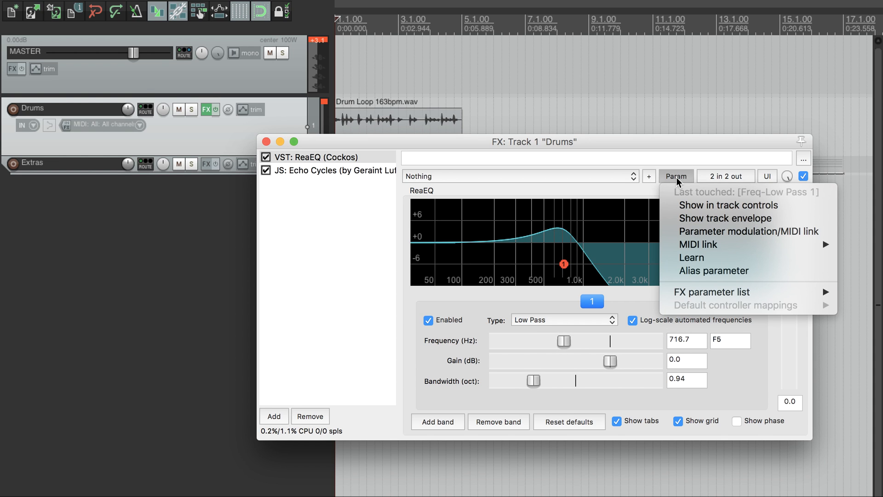
pyautogui.moveTo(684, 199)
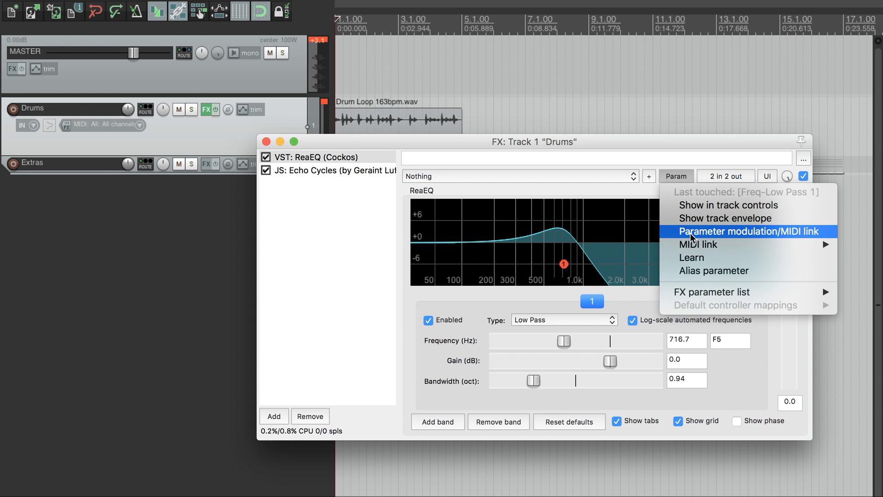
# Step: Enable a centered LFO on the ReaEQ low-pass frequency with its baseline raised to mid-range
pyautogui.click(744, 231)
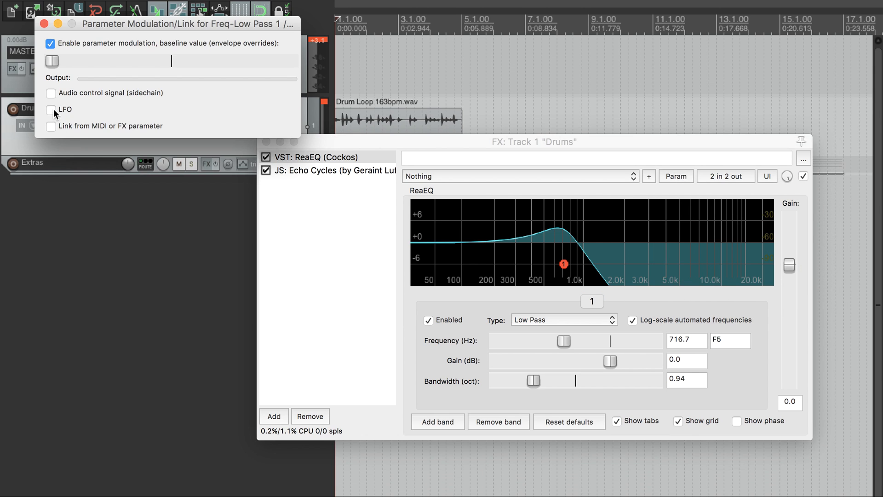
pyautogui.click(50, 110)
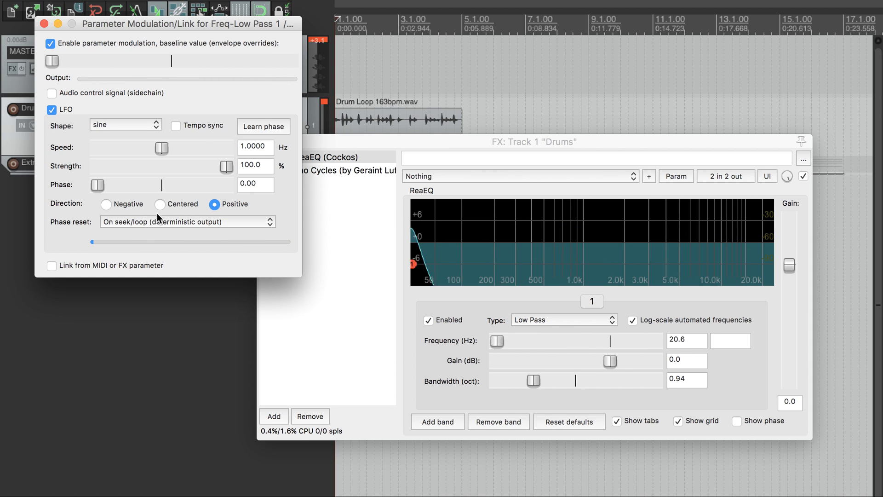
pyautogui.click(160, 204)
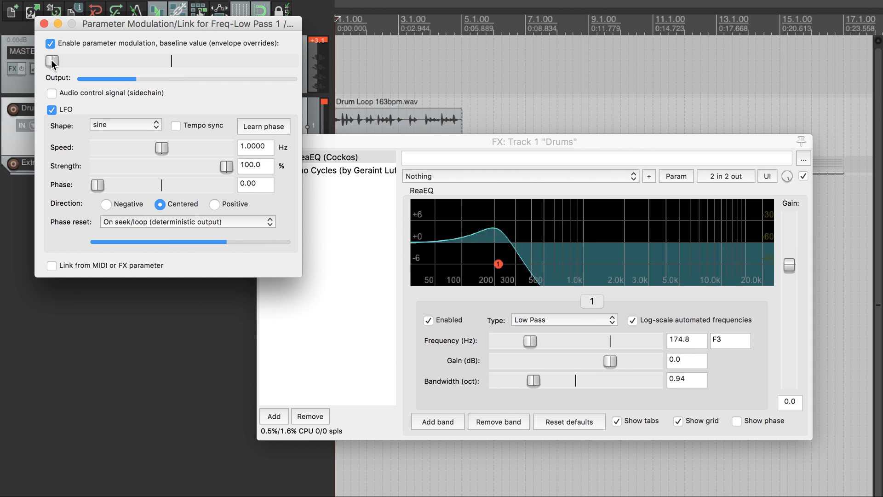
pyautogui.moveTo(53, 60); pyautogui.dragTo(172, 61)
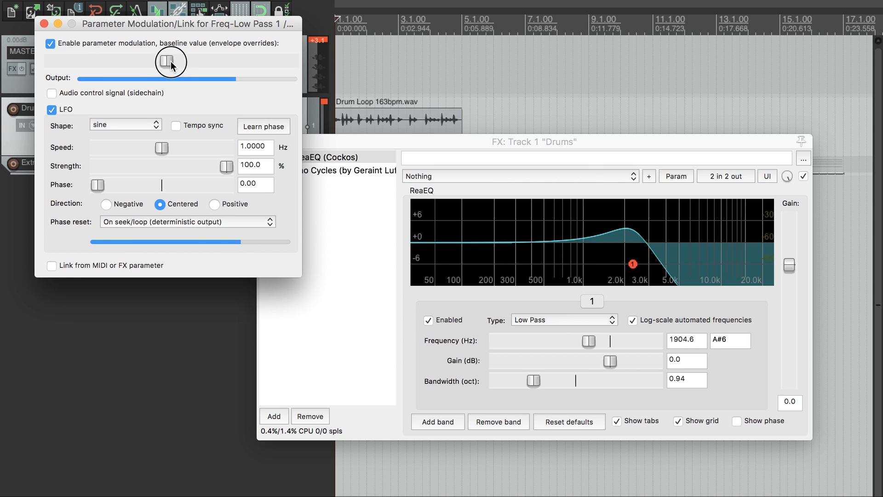
# Step: Reduce the LFO to about 51% strength and 0.13 Hz speed, then close modulation settings
pyautogui.moveTo(226, 167); pyautogui.dragTo(142, 166)
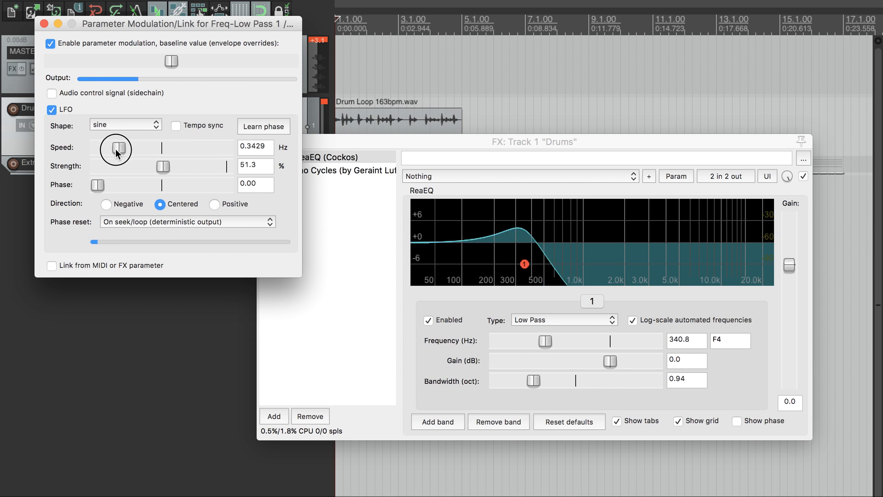
pyautogui.moveTo(118, 150); pyautogui.dragTo(102, 149)
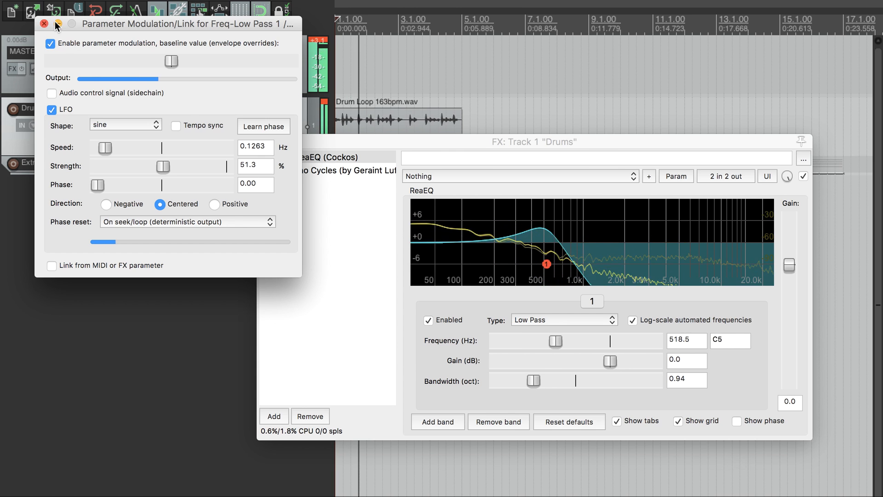
pyautogui.click(44, 24)
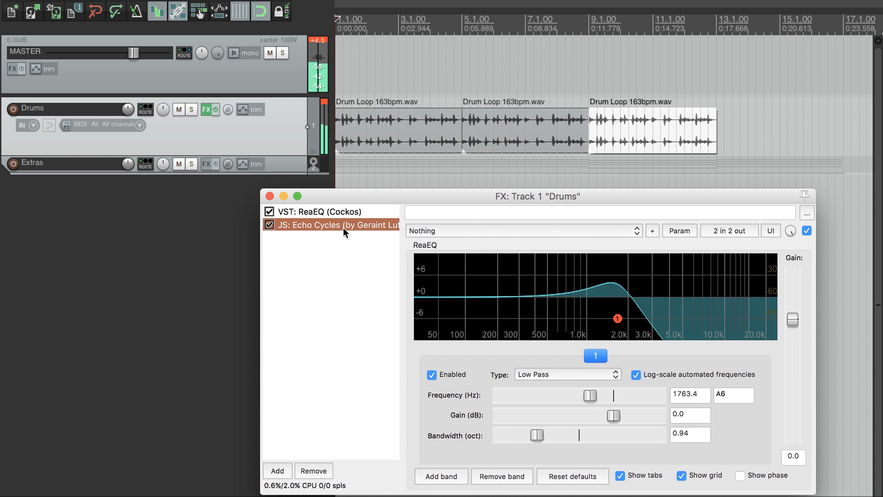
# Step: Show the Echo Cycles delay's controls in the Drums FX chain
pyautogui.click(326, 225)
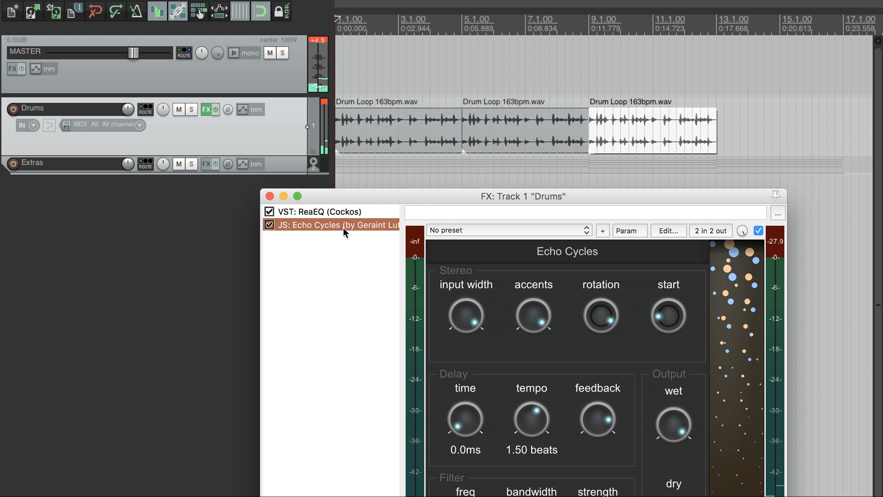
pyautogui.moveTo(385, 194)
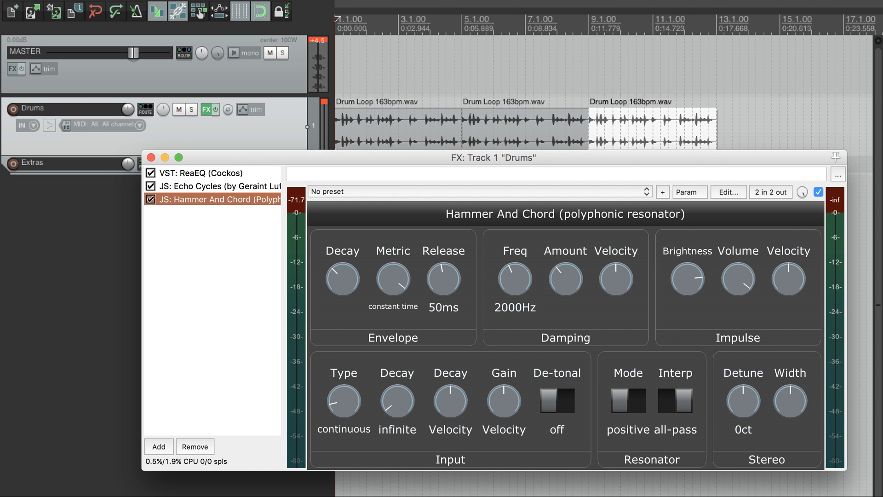
pyautogui.moveTo(484, 207)
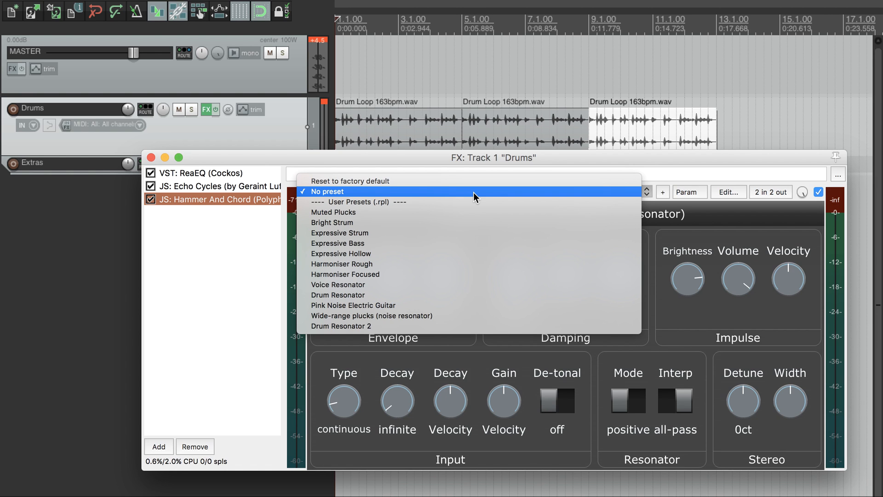
pyautogui.moveTo(425, 325)
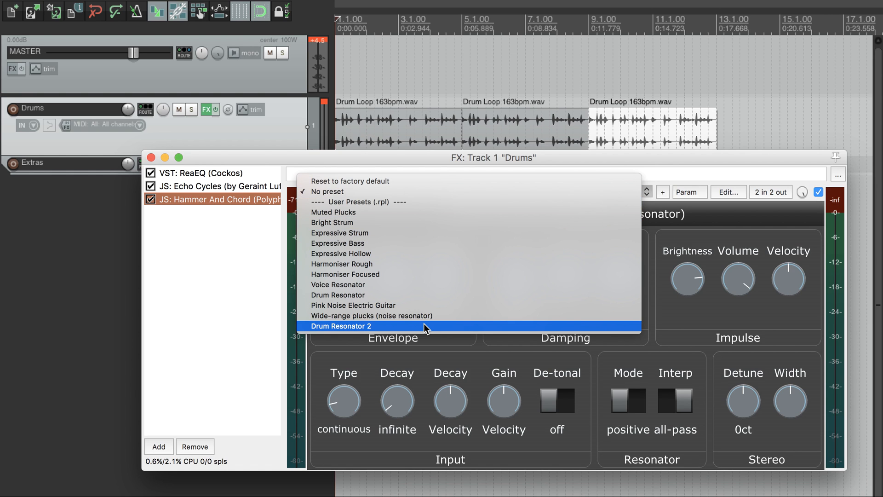
# Step: Load the Drum Resonator 2 preset into the Hammer And Chord resonator
pyautogui.click(340, 326)
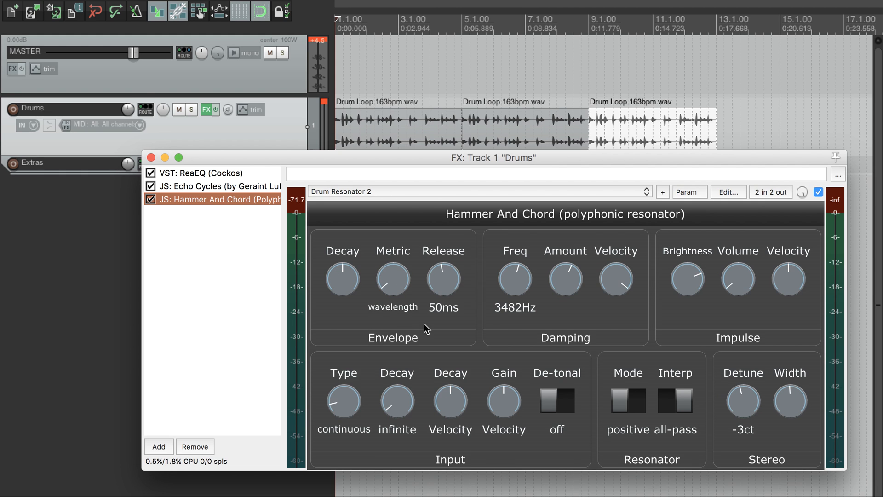
pyautogui.moveTo(209, 163)
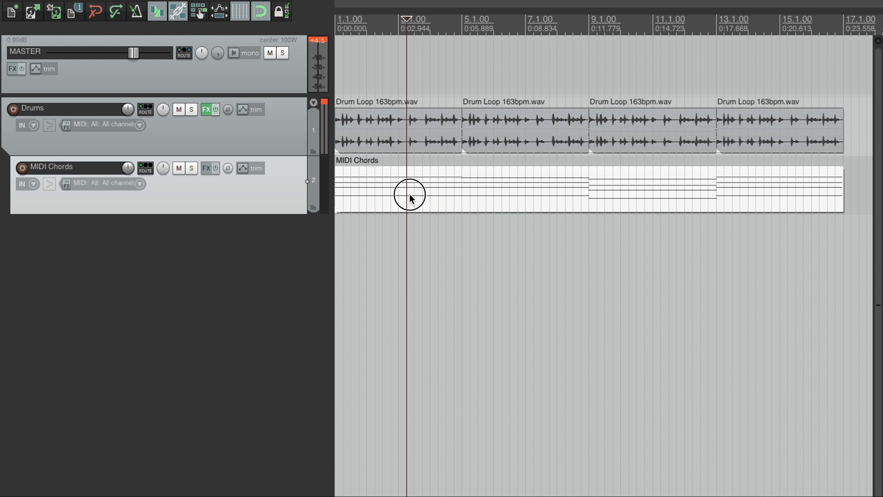
pyautogui.moveTo(409, 199)
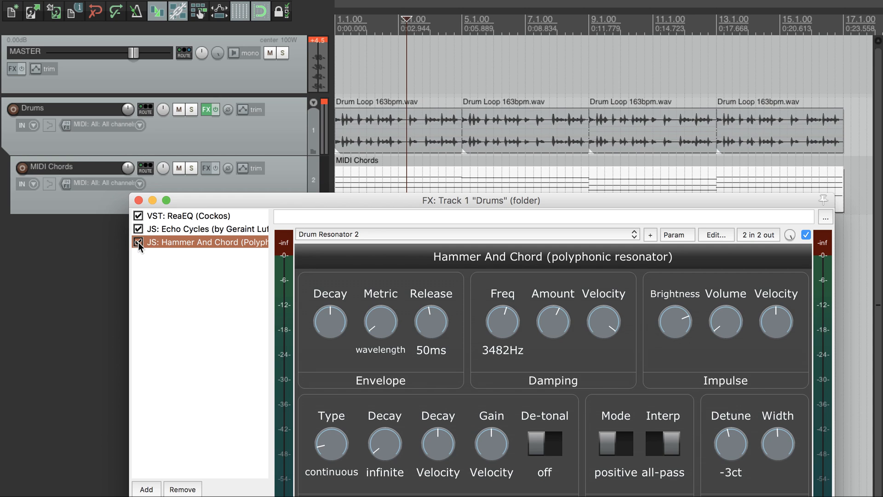
# Step: Bypass the Hammer And Chord resonator and select the Drums folder track
pyautogui.click(138, 242)
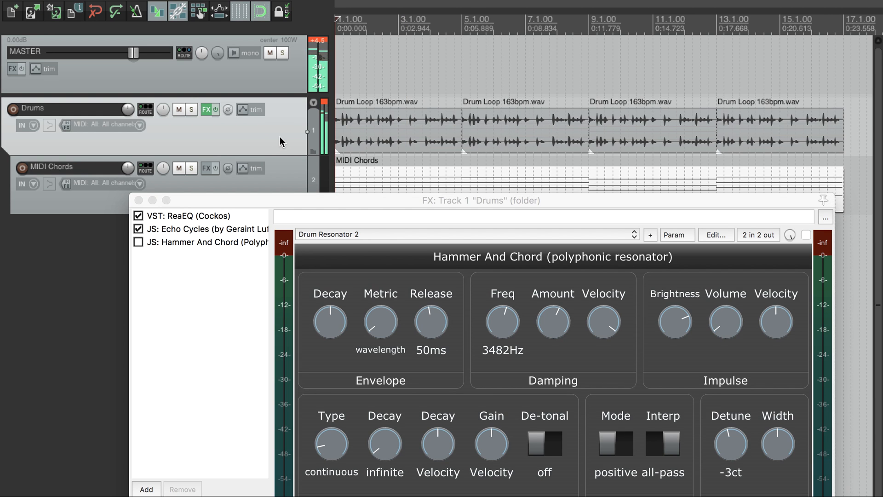
pyautogui.click(138, 241)
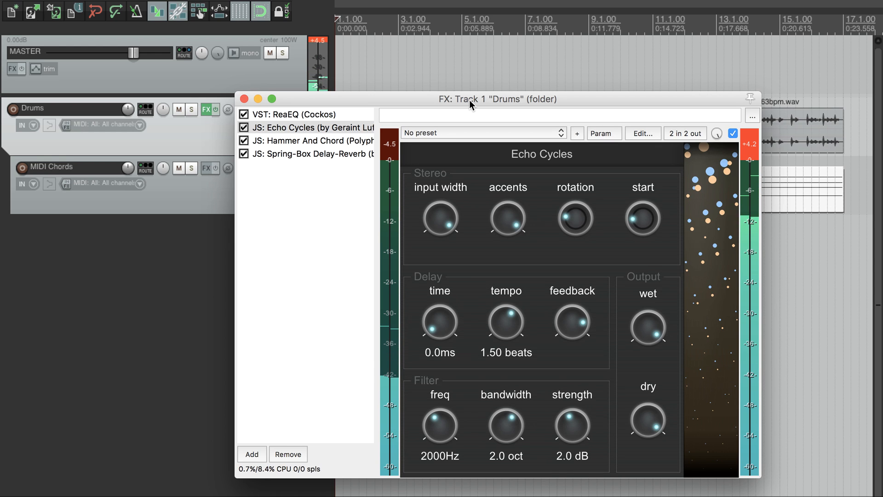
pyautogui.moveTo(245, 98)
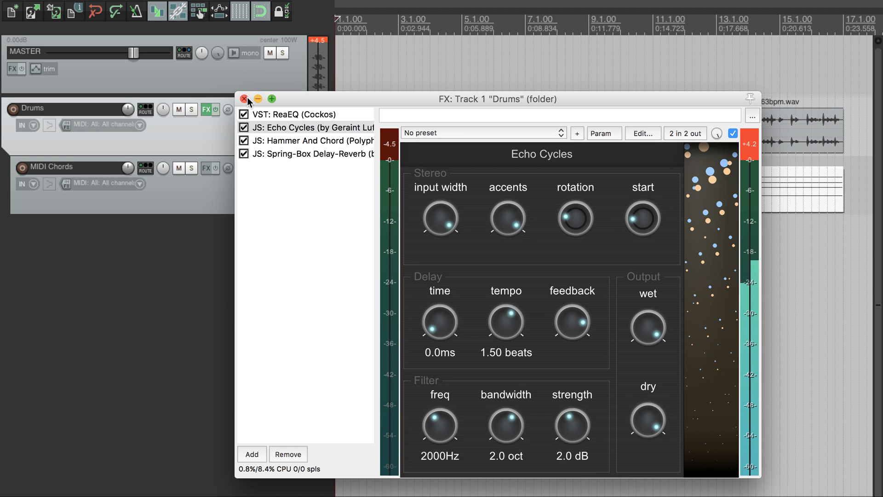
pyautogui.moveTo(433, 104)
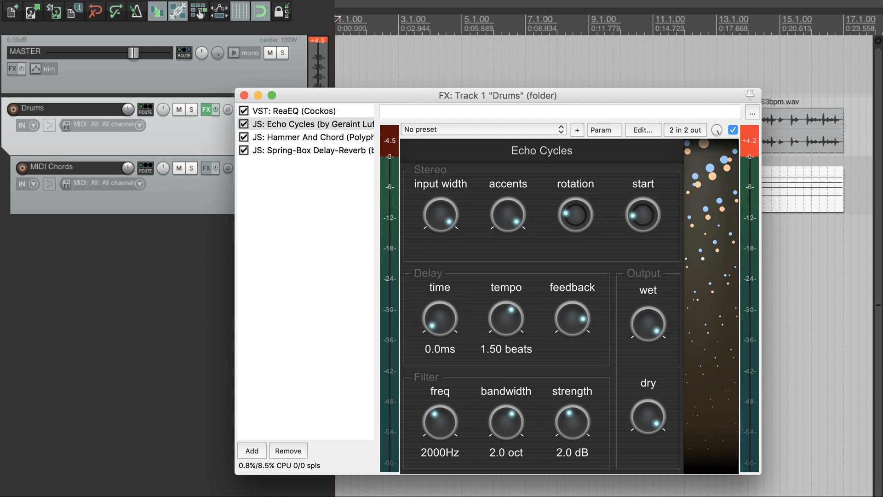
pyautogui.moveTo(415, 343)
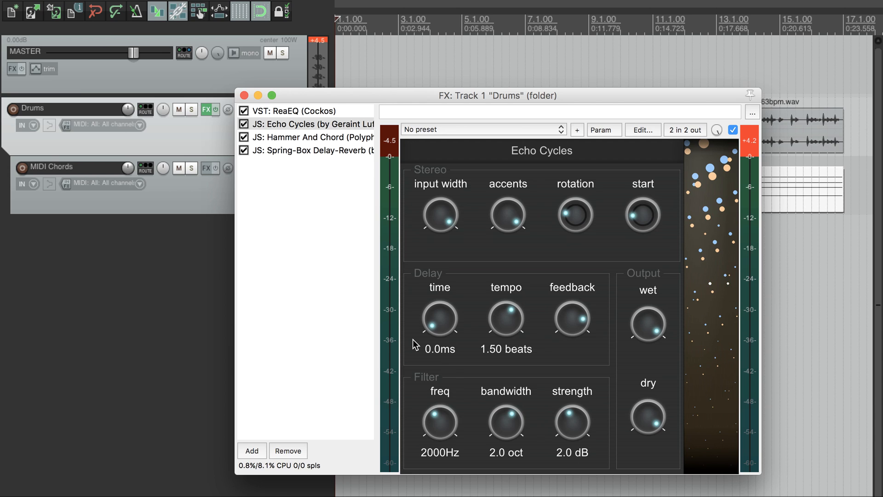